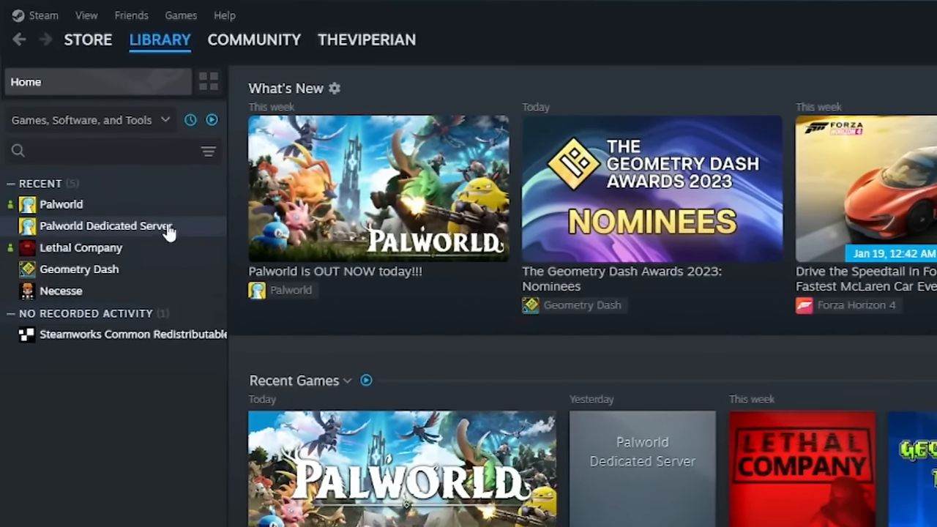
Select Palworld Dedicated Server under Recent in the Steam library.
left_click(105, 225)
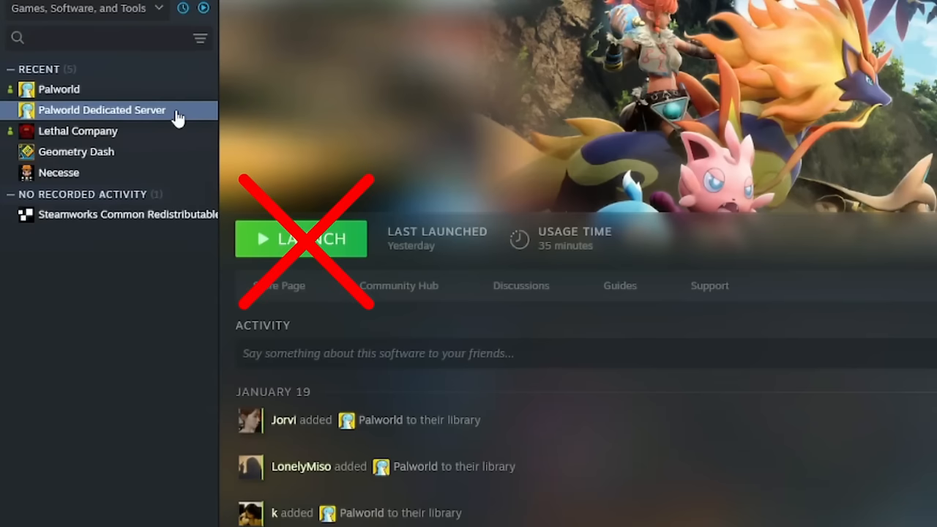
left_click(300, 238)
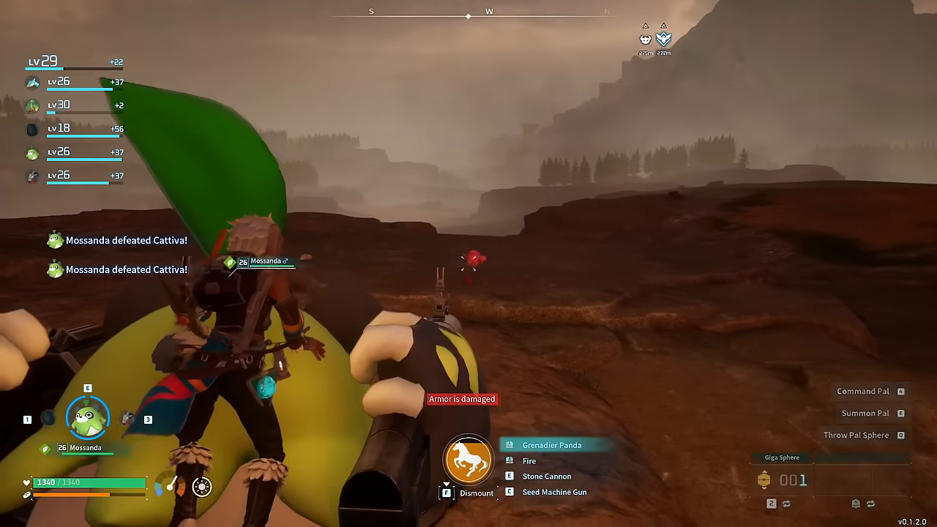
Browse the dedicated server's local files via Manage > Browse local files.
right_click(91, 103)
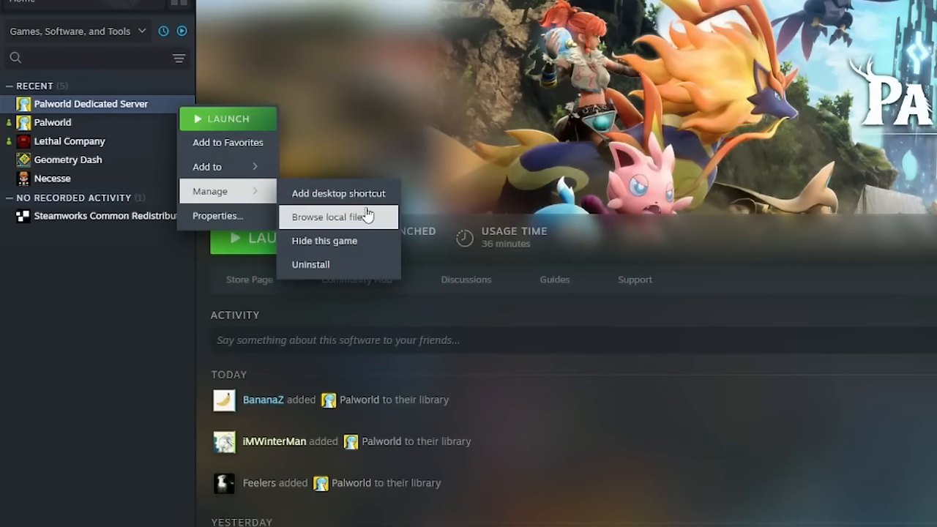
left_click(331, 216)
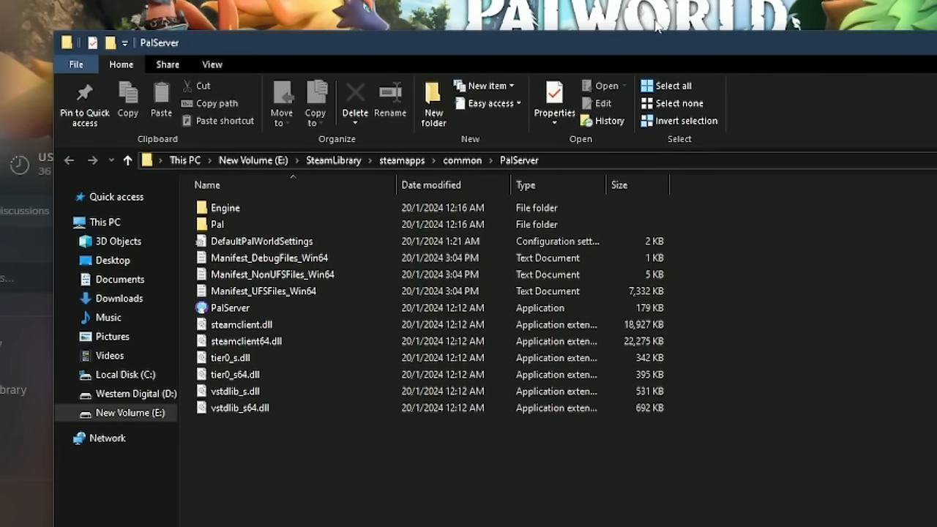
Go into the Pal config folder and open PalWorldSettings.
double_click(216, 224)
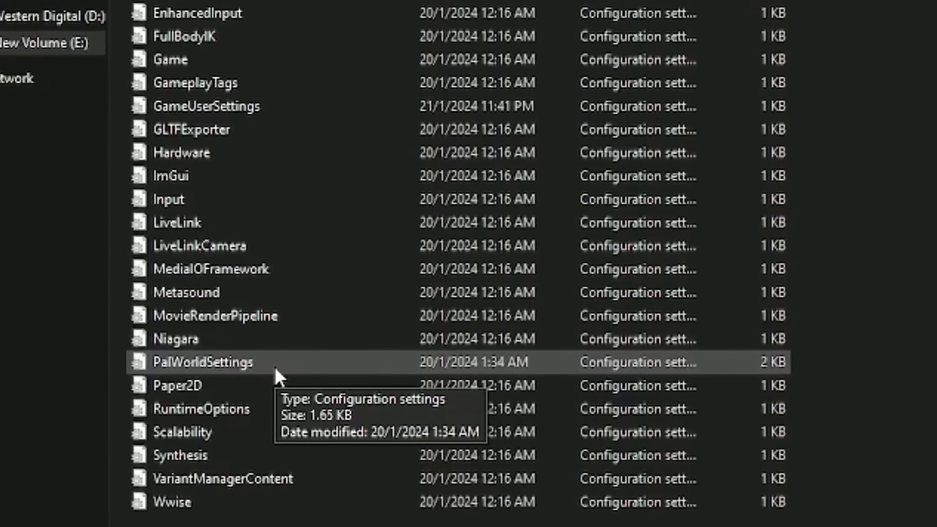
double_click(203, 362)
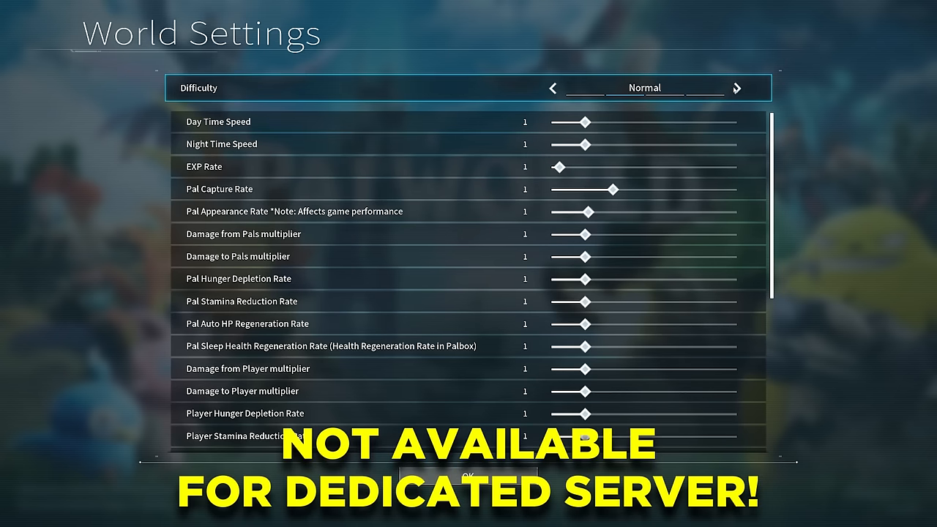
Save the edited PalWorldSettings file from Notepad's File menu.
left_click(552, 88)
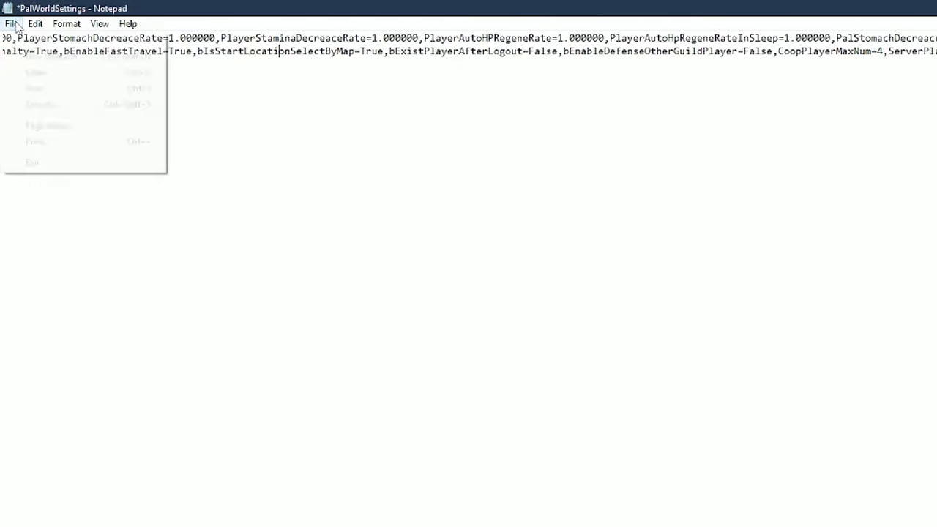
left_click(36, 95)
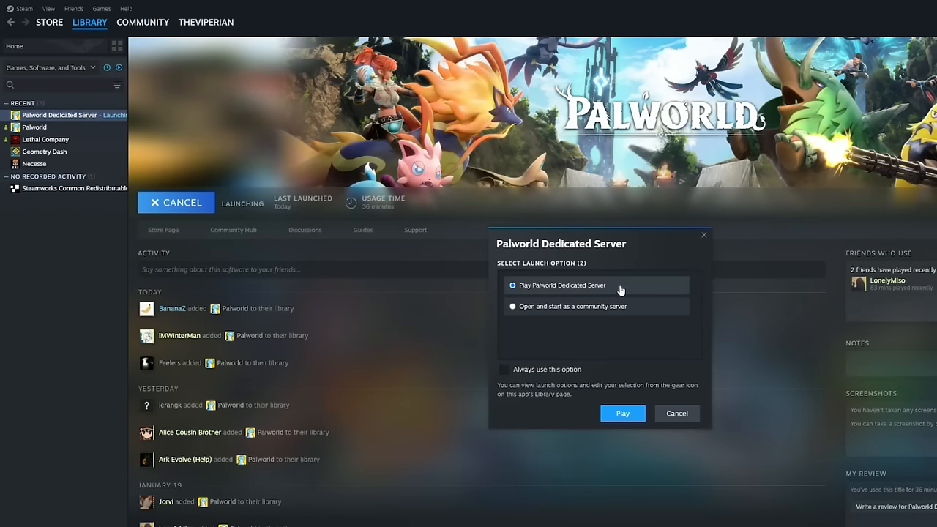
Launch with 'Play Palworld Dedicated Server' to start the server console.
left_click(623, 413)
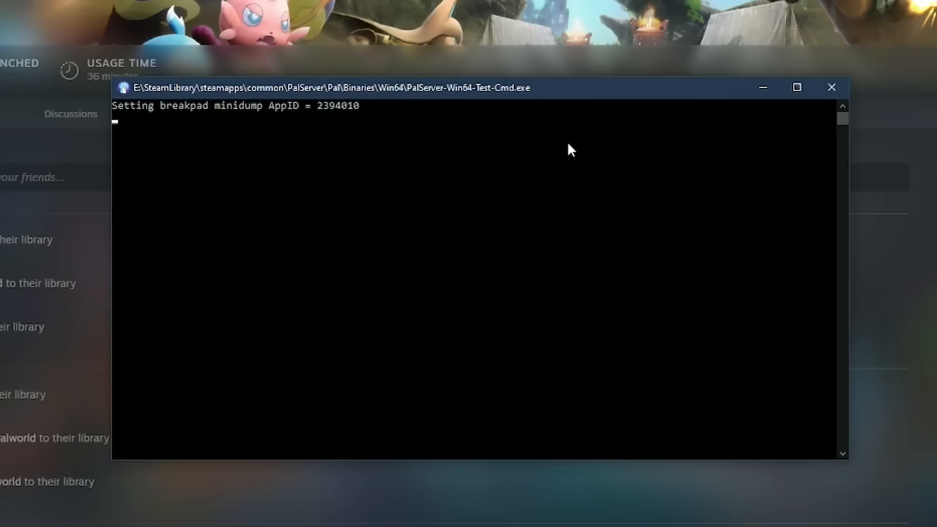
mouse_move(401, 124)
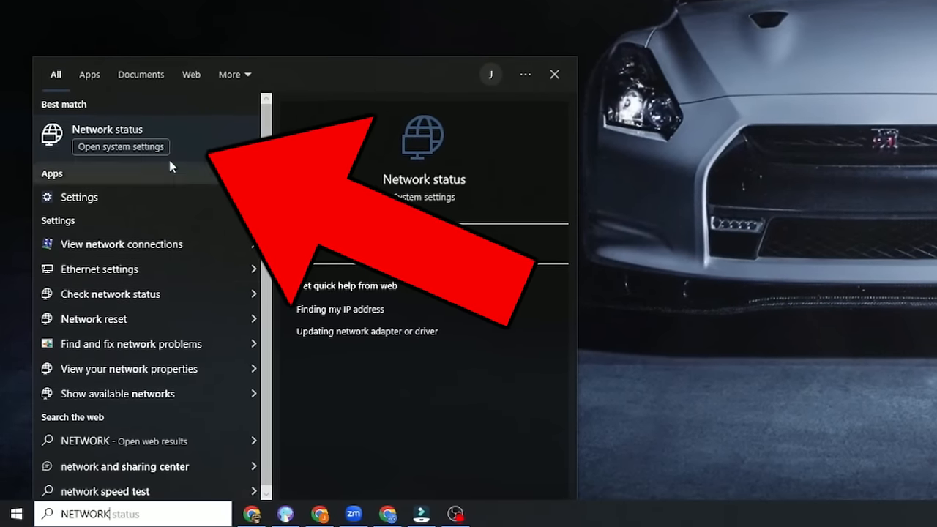
Open Network status and view the Ethernet 2 connection's properties.
left_click(107, 129)
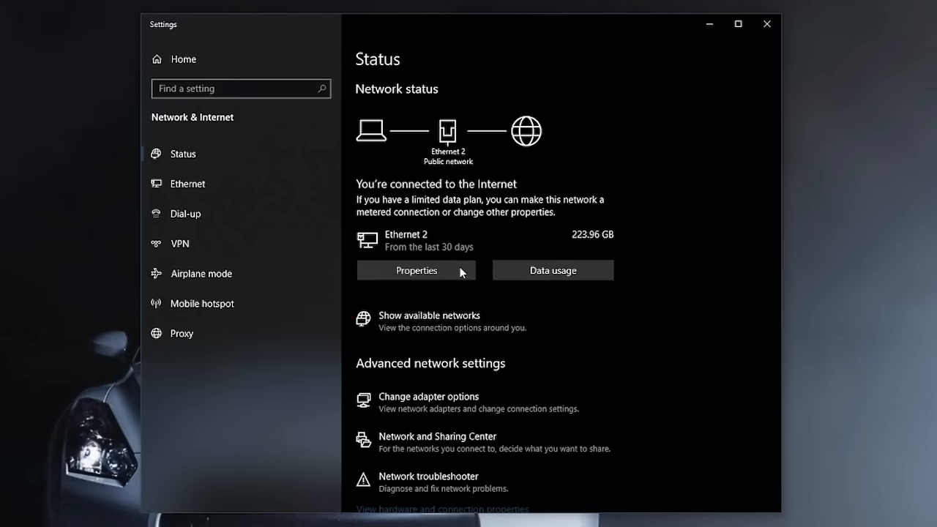
left_click(415, 270)
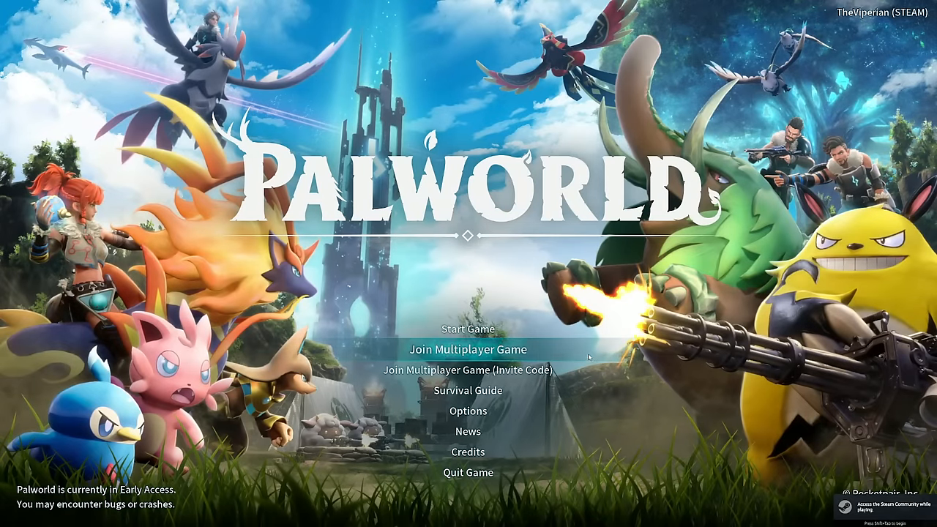
Join a multiplayer game by connecting to the server's IP on port 8211.
left_click(468, 349)
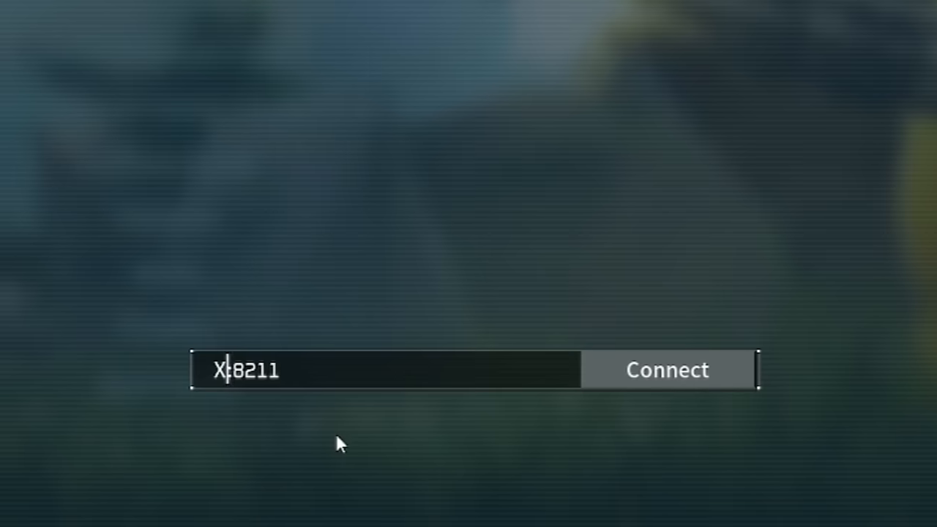
type("XXX.XXX.XXX.X")
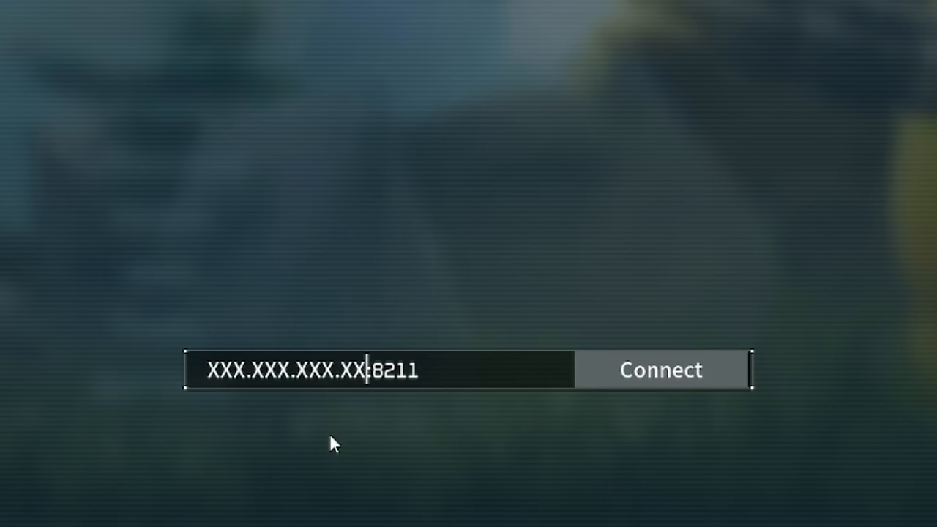
left_click(662, 369)
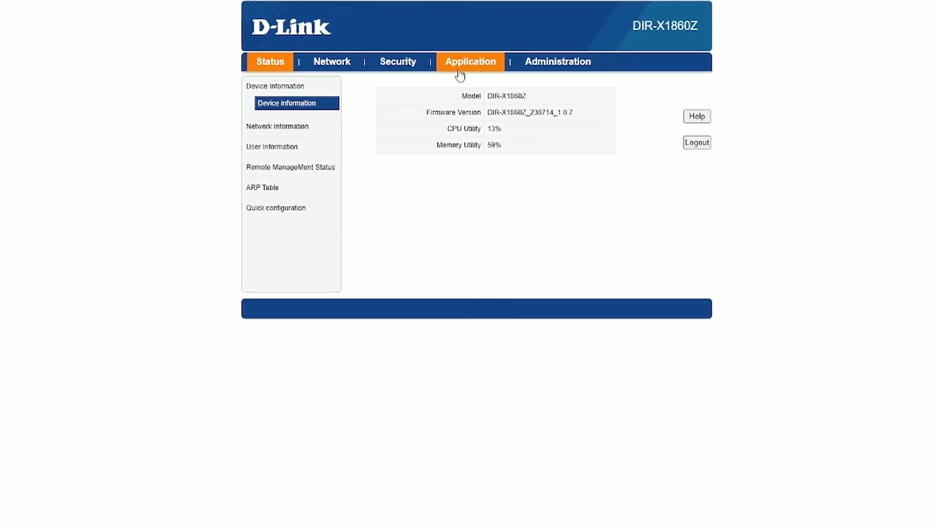
Switch to the router's Application tab listing Port Forwarding.
left_click(471, 62)
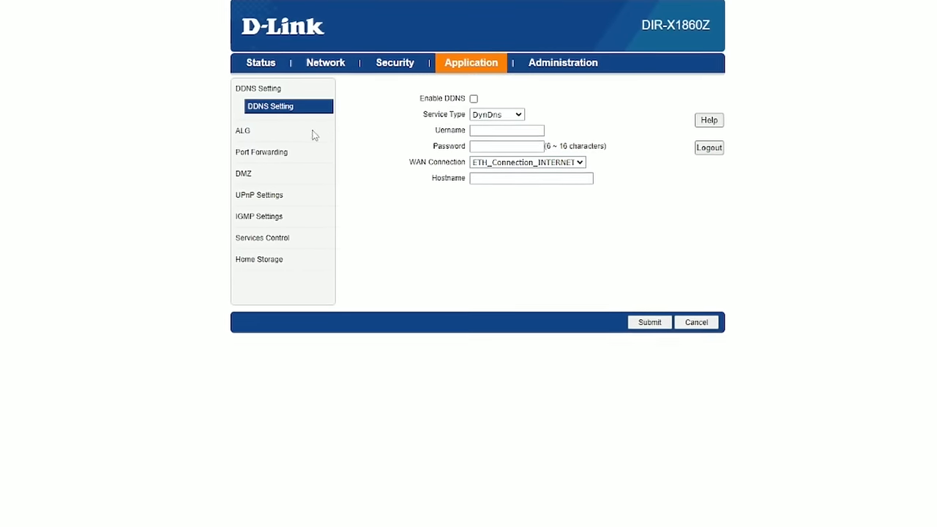